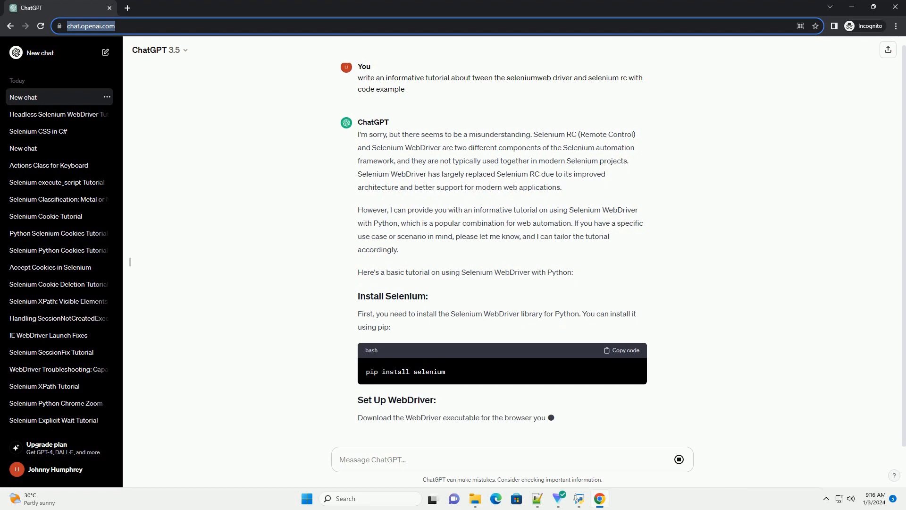
{"action": "scroll", "scroll_direction": "down", "scroll_amount": 3}
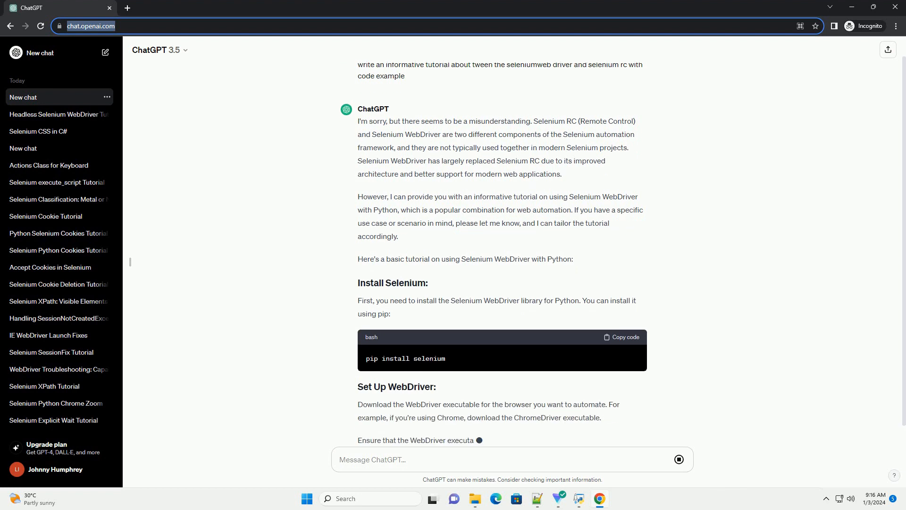
{"action": "scroll", "scroll_direction": "down", "scroll_amount": 3}
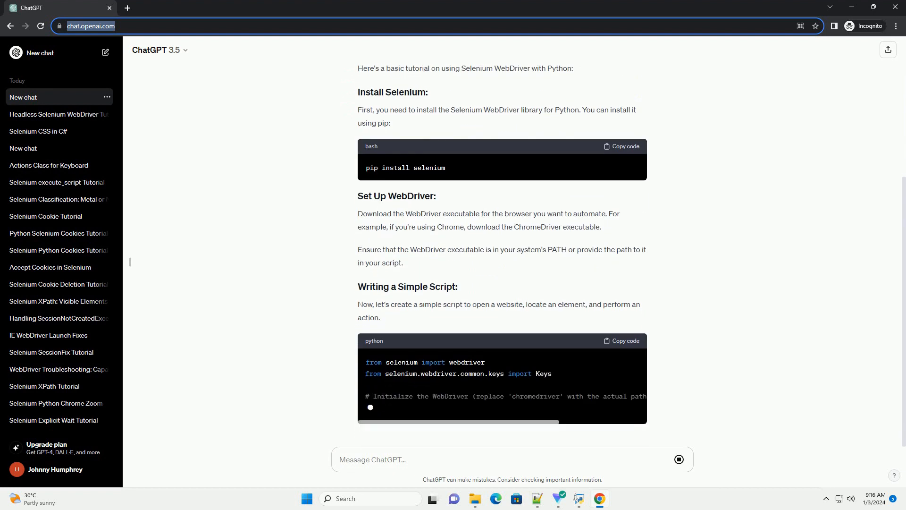
{"action": "scroll", "scroll_direction": "down", "scroll_amount": 3}
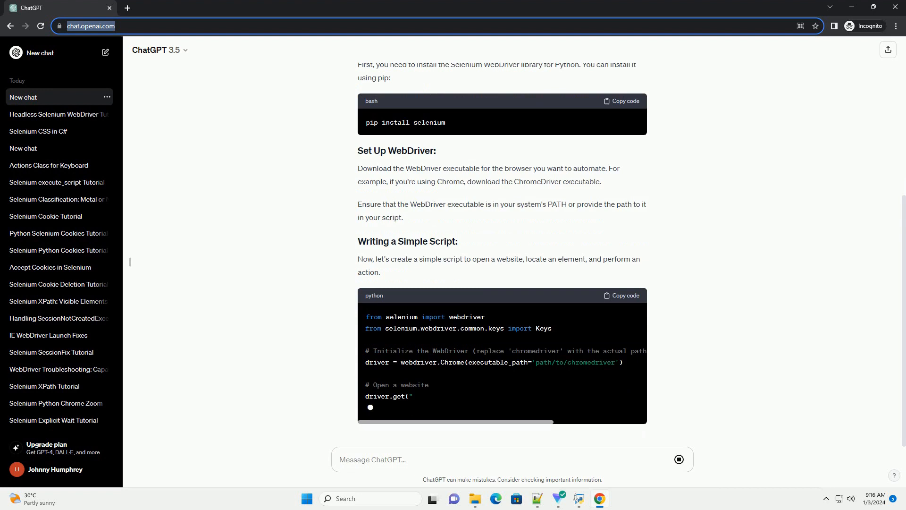
{"action": "scroll", "scroll_direction": "down", "scroll_amount": 3}
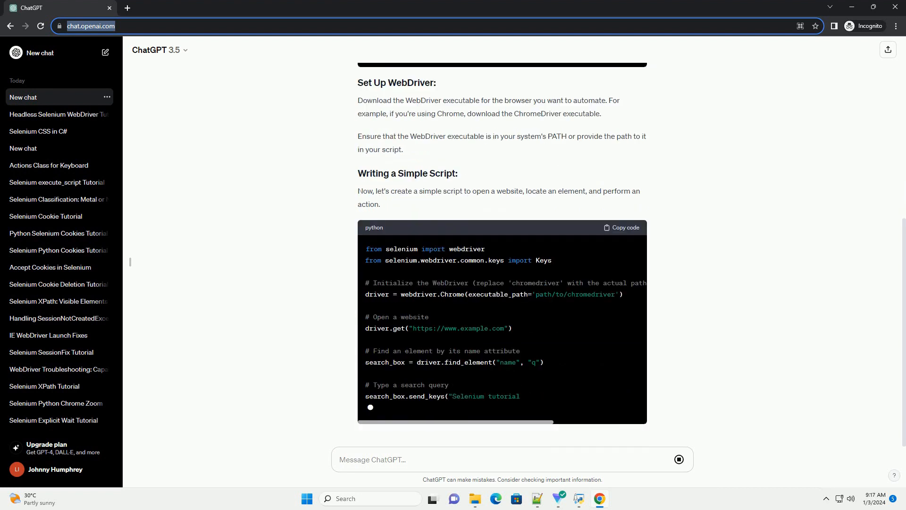
{"action": "scroll", "scroll_direction": "down", "scroll_amount": 3}
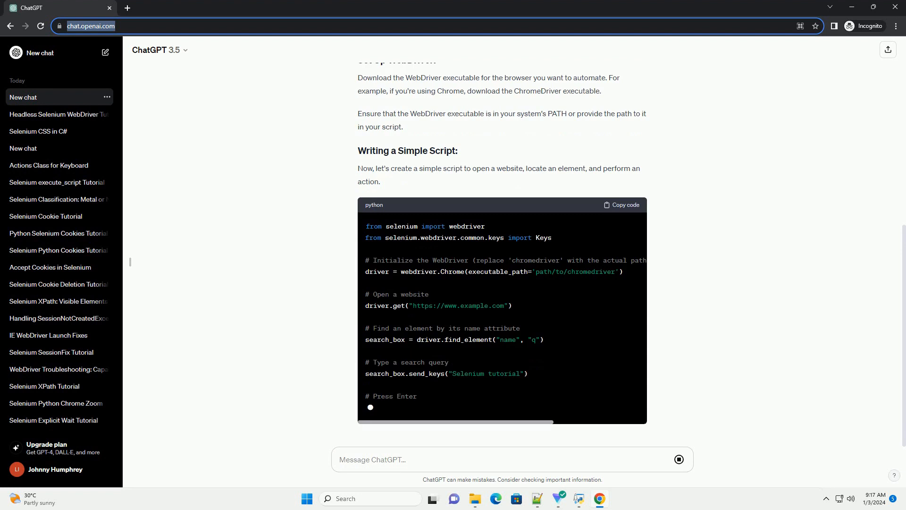
{"action": "scroll", "scroll_direction": "down", "scroll_amount": 3}
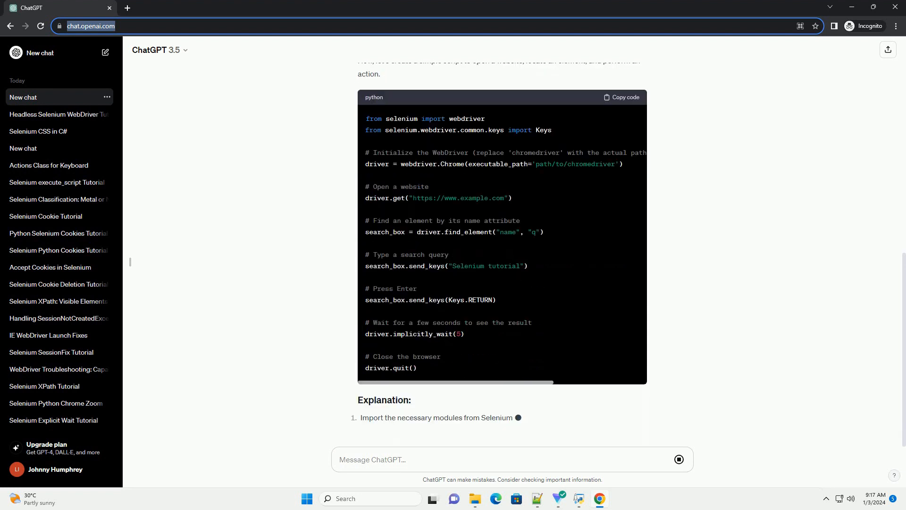
{"action": "scroll", "scroll_direction": "down", "scroll_amount": 3}
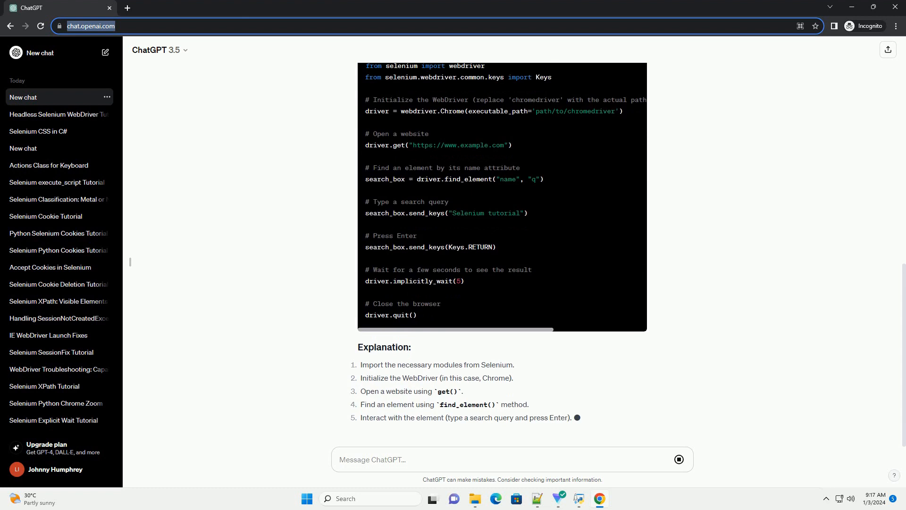
{"action": "scroll", "scroll_direction": "down", "scroll_amount": 3}
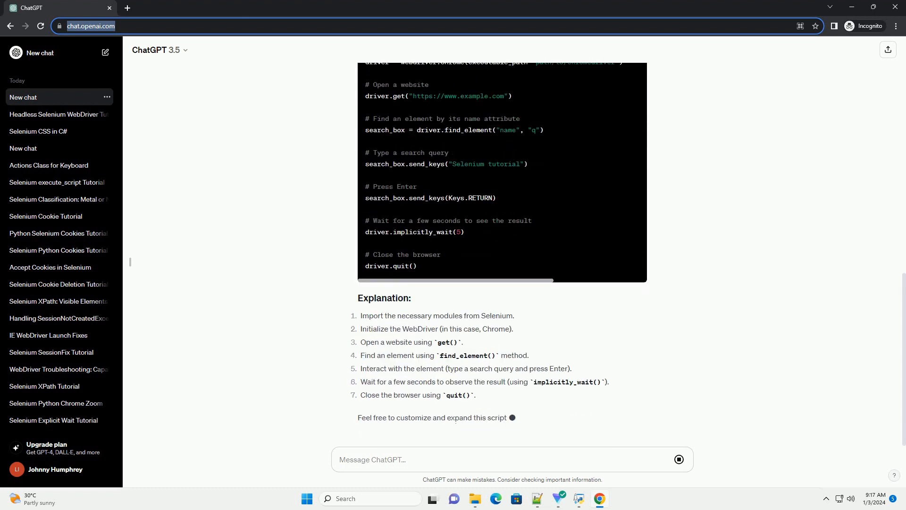